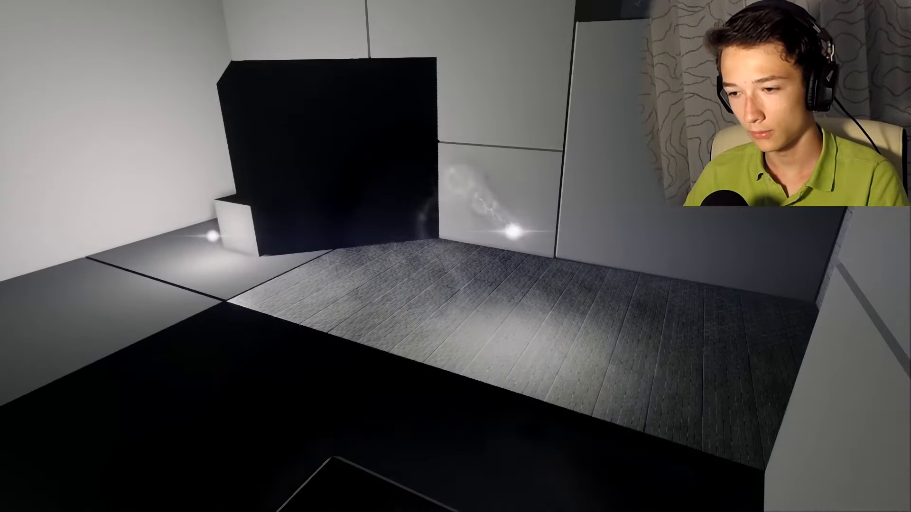
pyautogui.moveTo(455, 256)
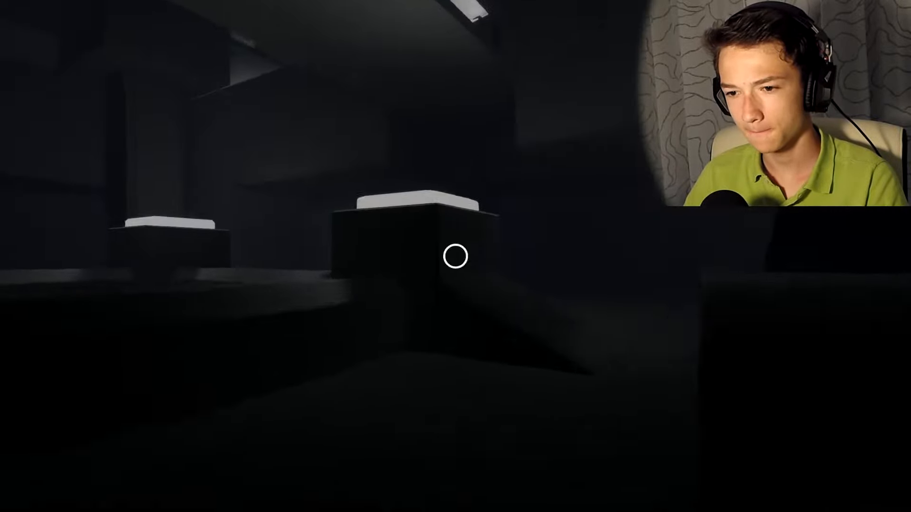
pyautogui.moveTo(455, 256)
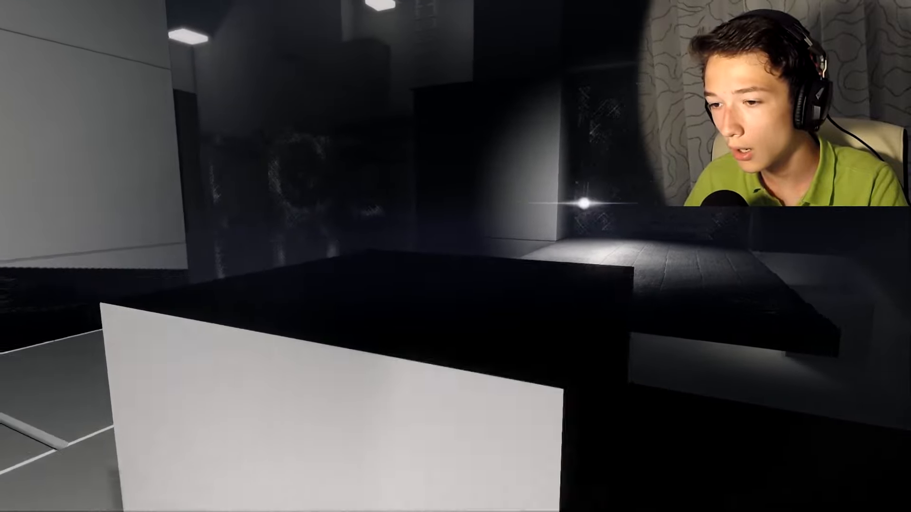
pyautogui.moveTo(456, 256)
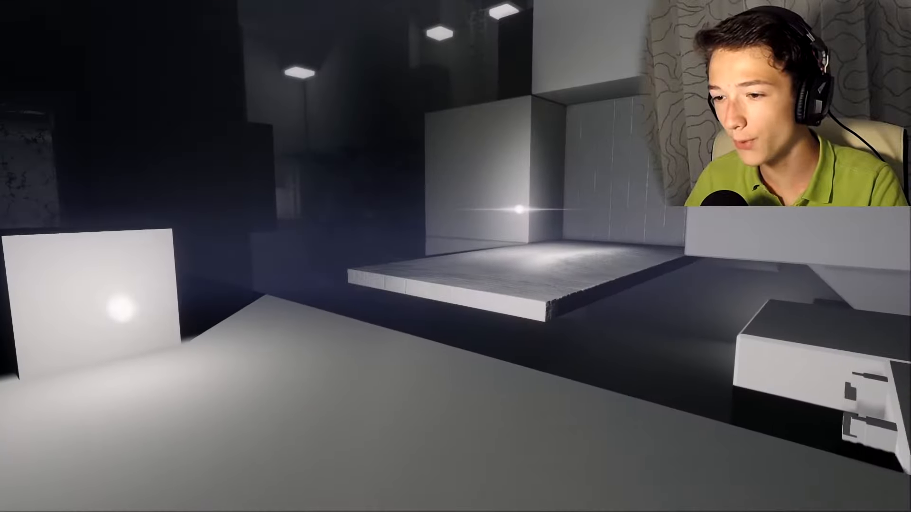
pyautogui.moveTo(455, 256)
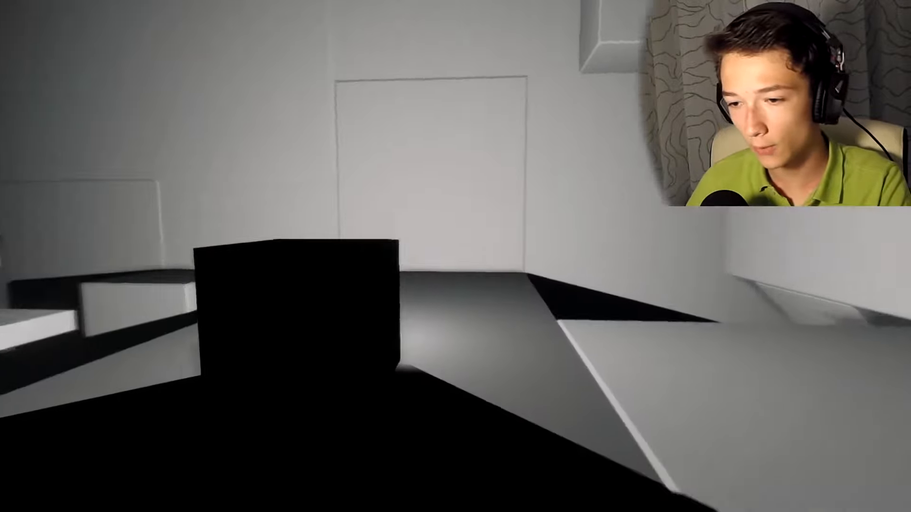
pyautogui.moveTo(455, 256)
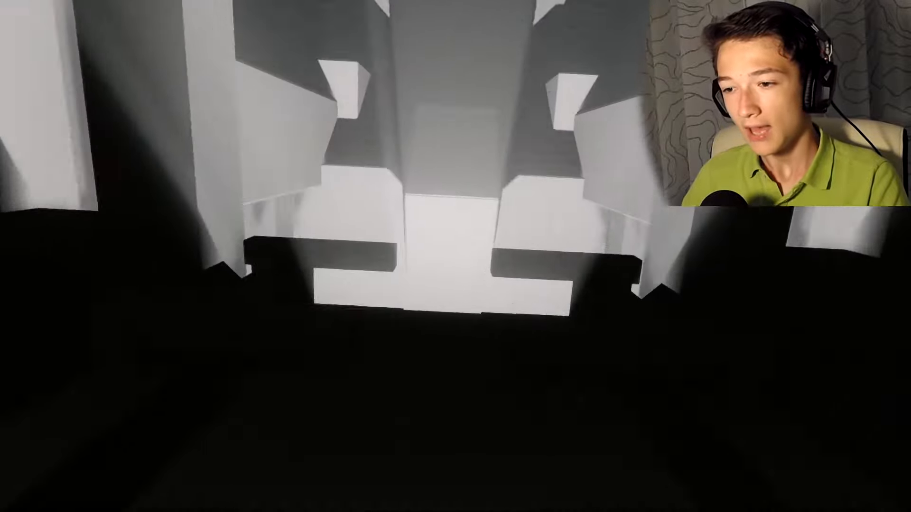
pyautogui.press('w')
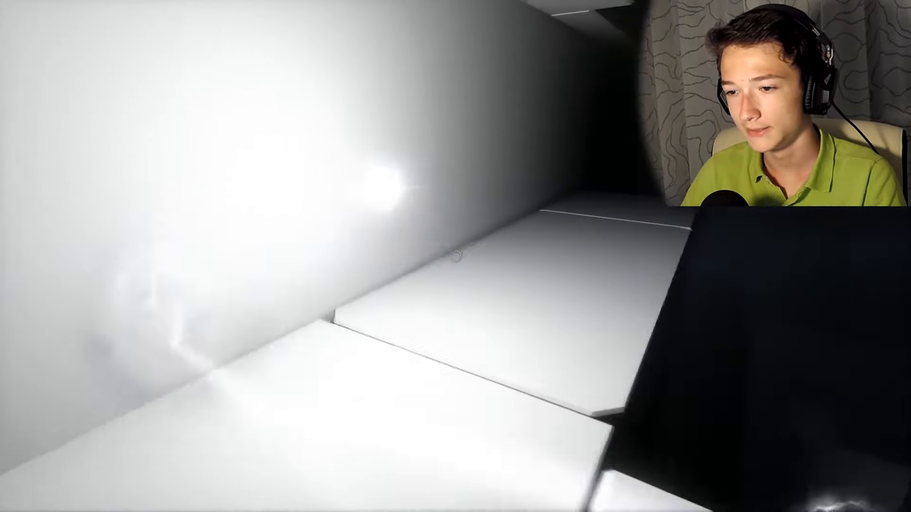
pyautogui.moveTo(455, 256)
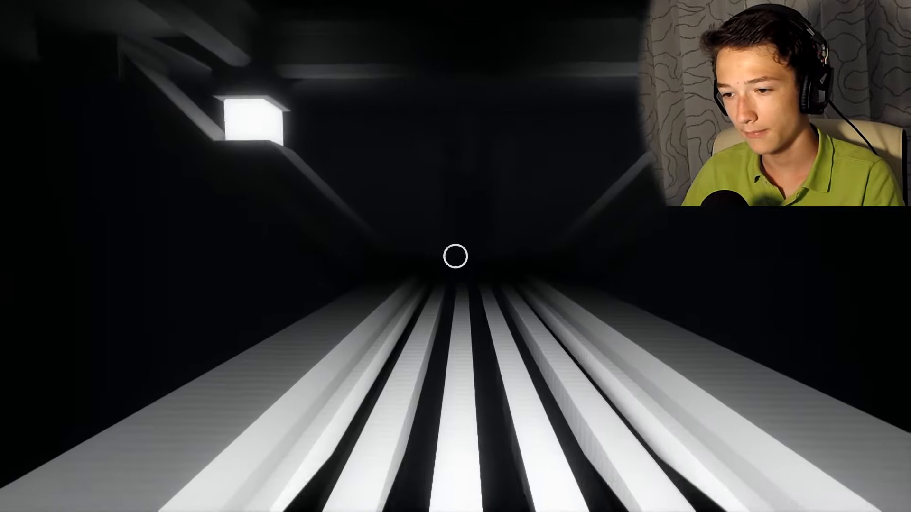
pyautogui.press('w')
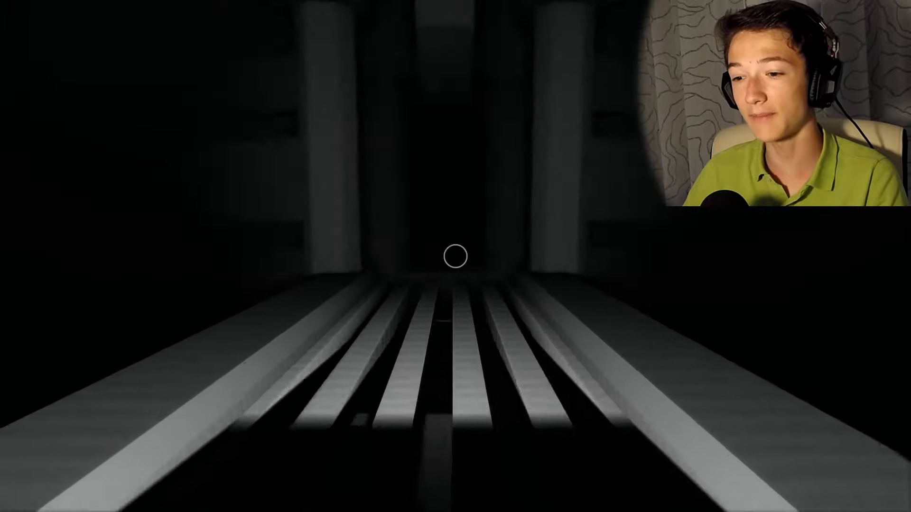